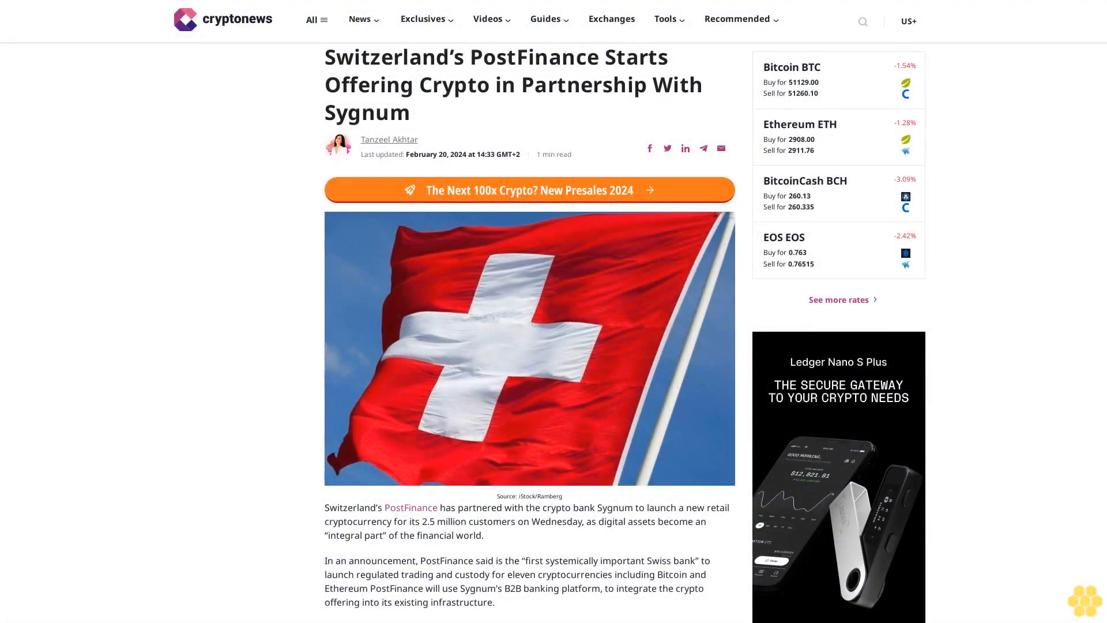
{"action": "scroll", "scroll_direction": "down", "scroll_amount": 3}
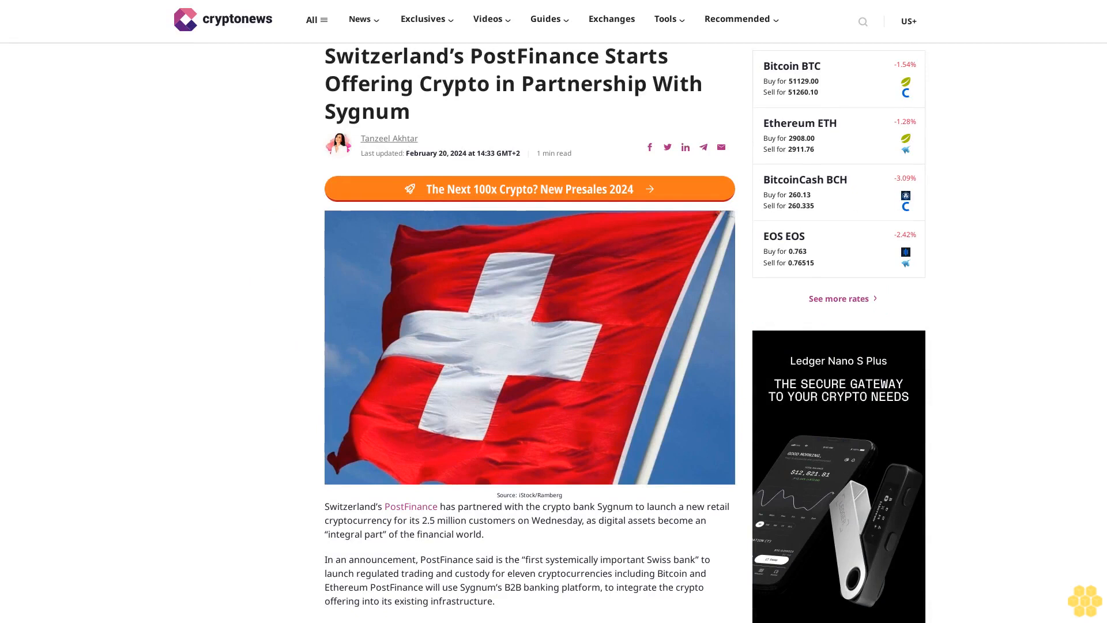
{"action": "scroll", "scroll_direction": "down", "scroll_amount": 3}
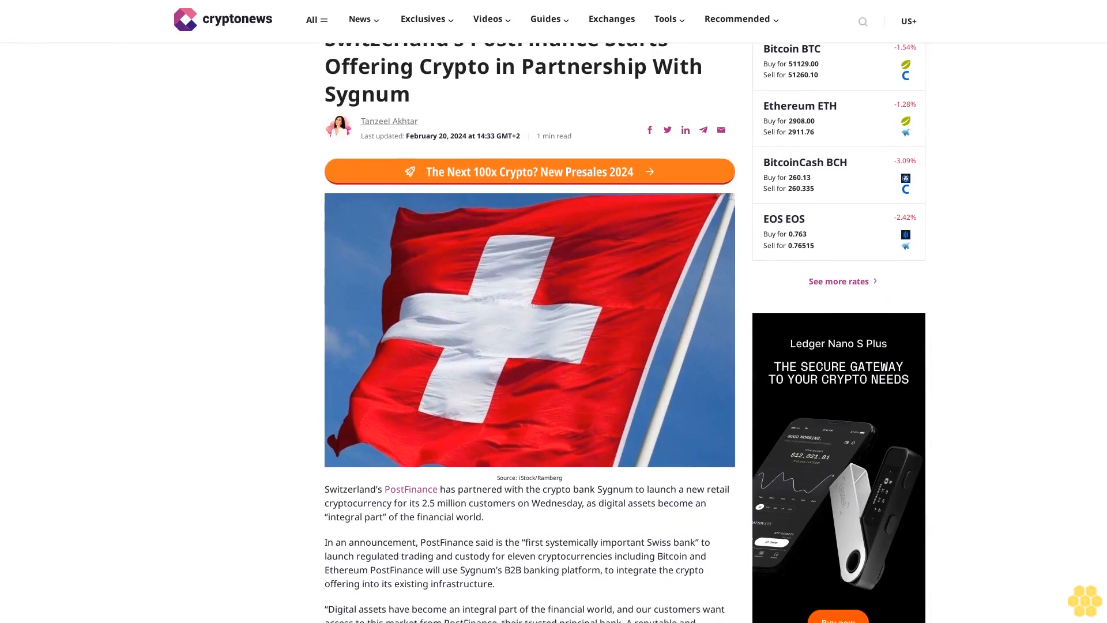
{"action": "scroll", "scroll_direction": "down", "scroll_amount": 3}
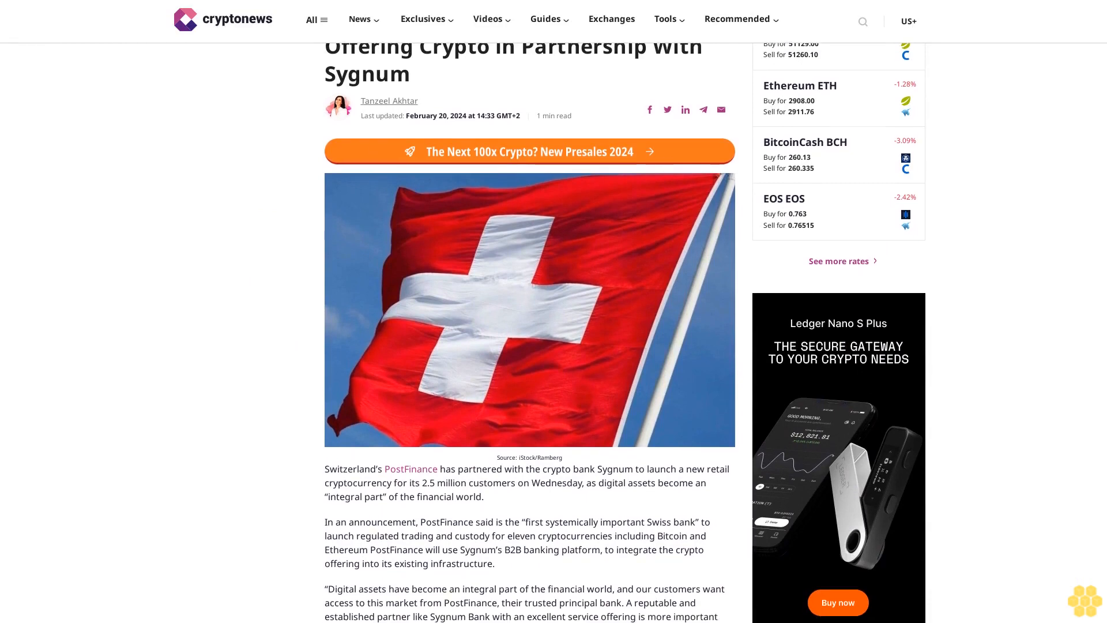
{"action": "scroll", "scroll_direction": "down", "scroll_amount": 3}
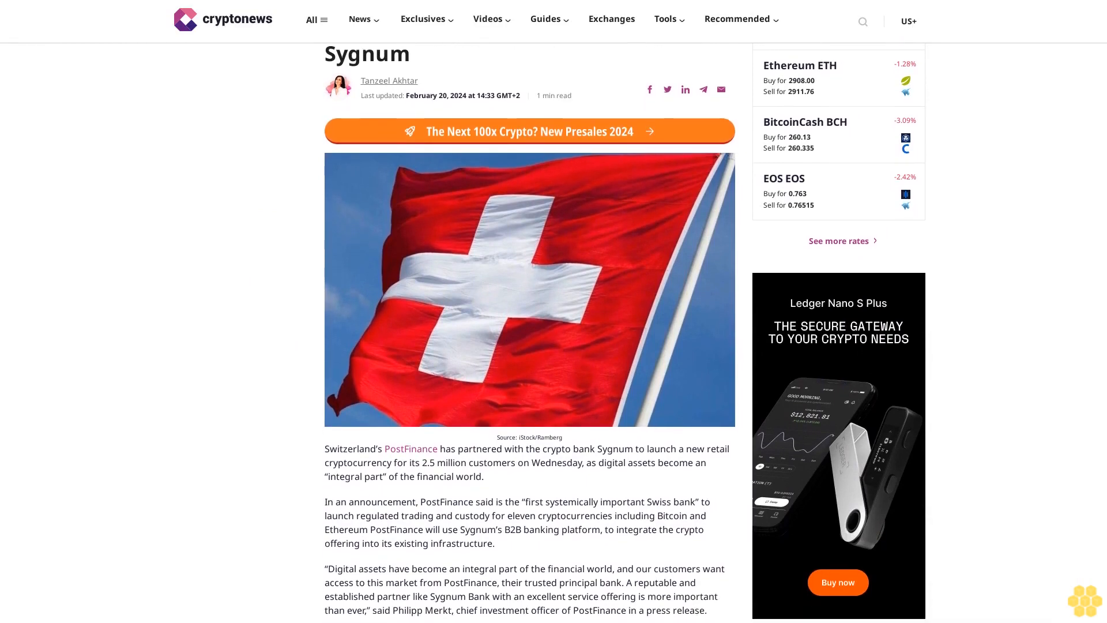
{"action": "scroll", "scroll_direction": "down", "scroll_amount": 3}
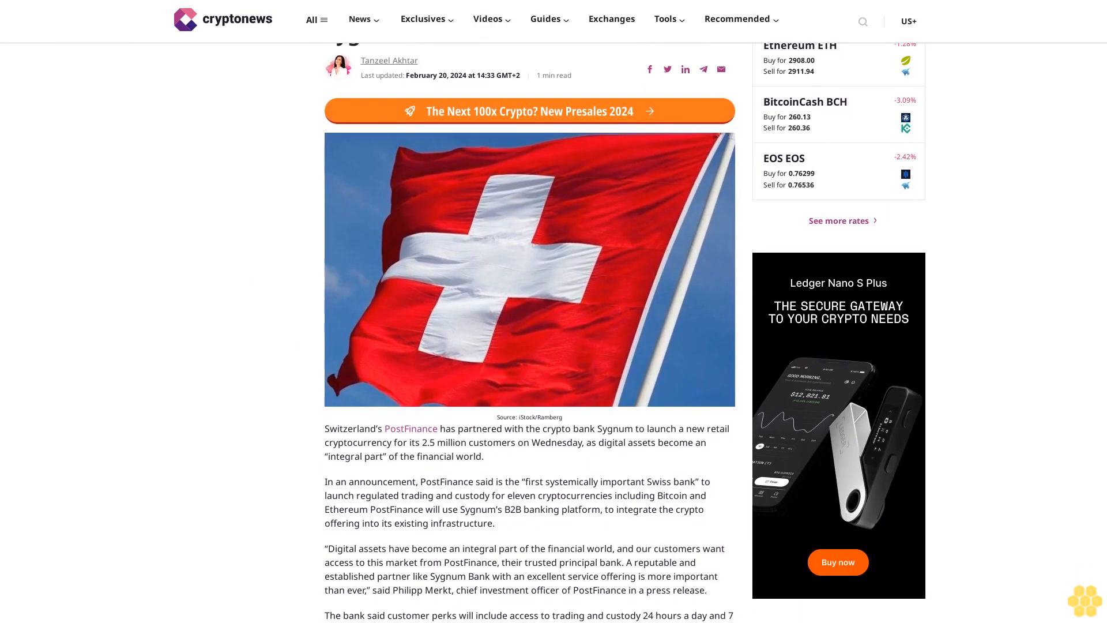
{"action": "scroll", "scroll_direction": "down", "scroll_amount": 3}
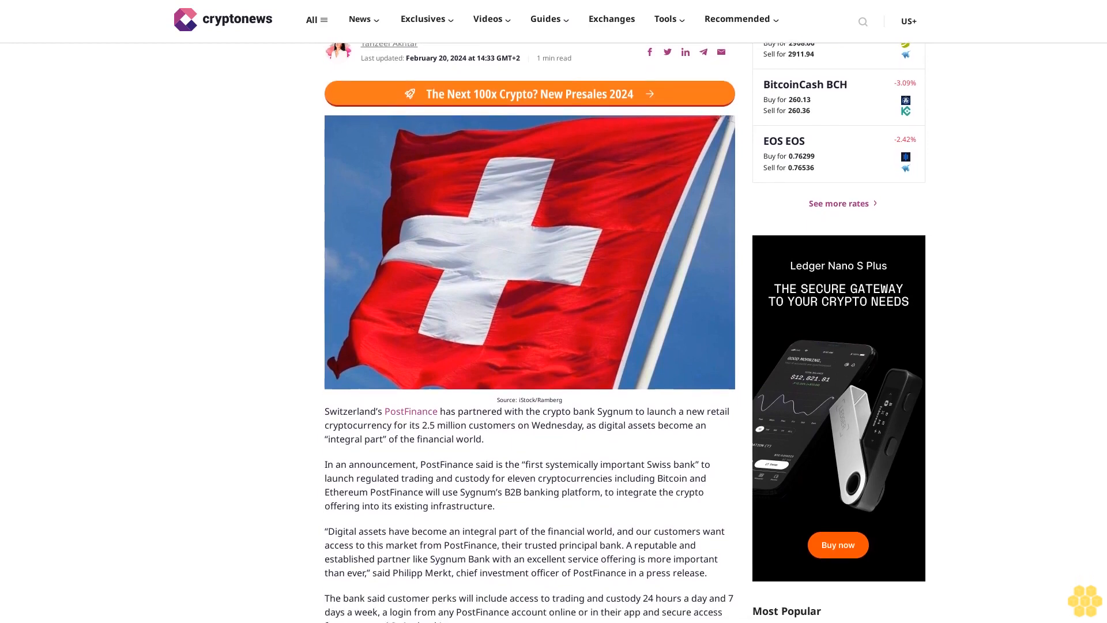
{"action": "scroll", "scroll_direction": "down", "scroll_amount": 3}
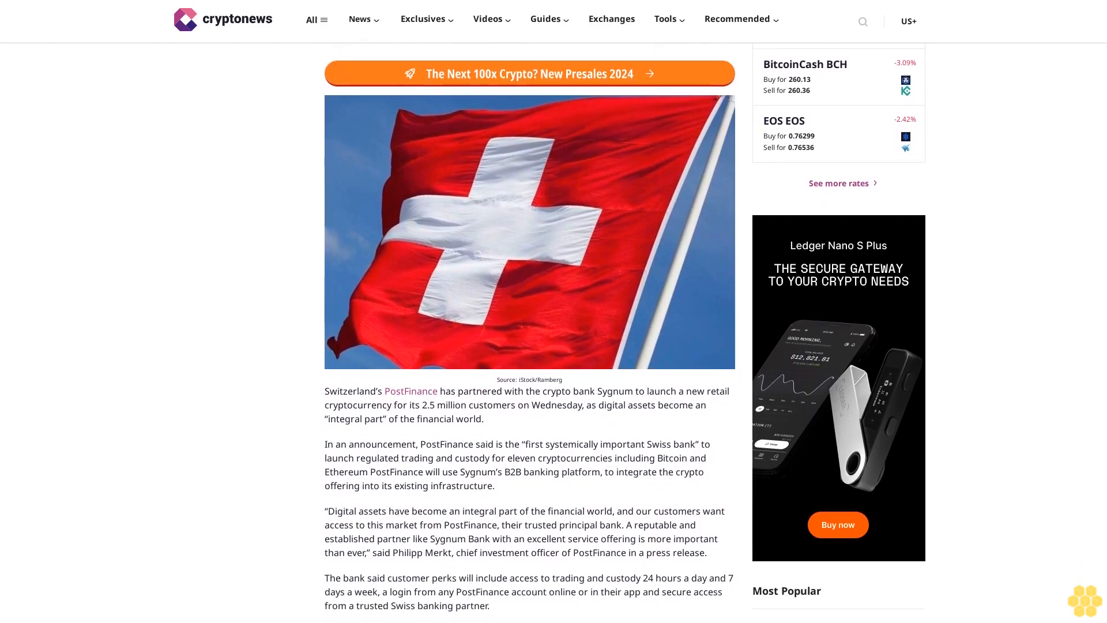
{"action": "scroll", "scroll_direction": "down", "scroll_amount": 3}
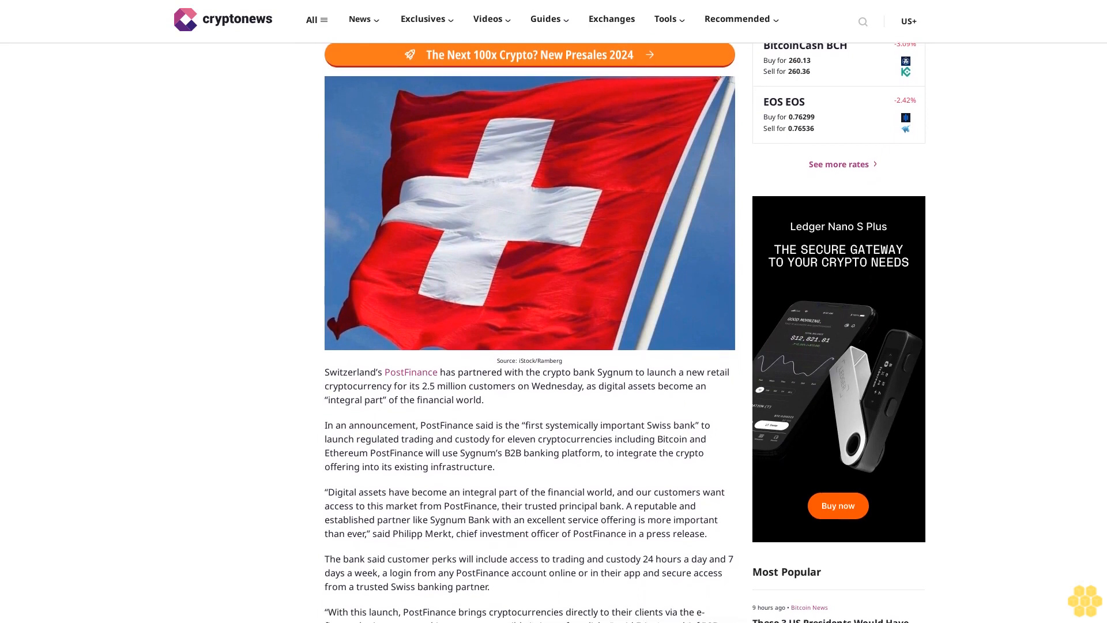
{"action": "scroll", "scroll_direction": "down", "scroll_amount": 3}
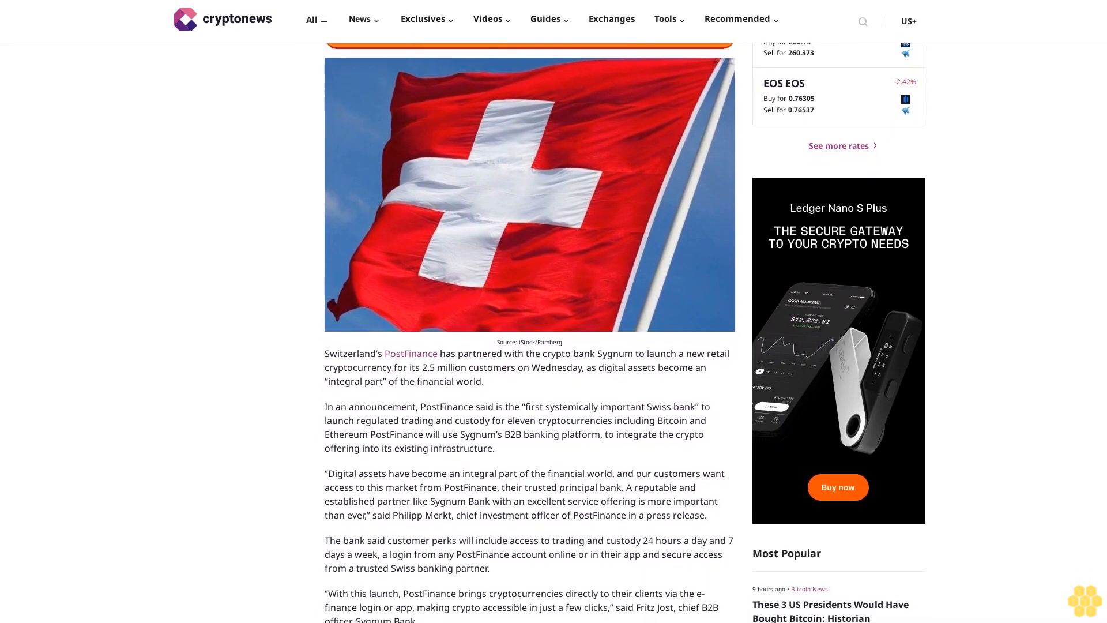
{"action": "scroll", "scroll_direction": "down", "scroll_amount": 3}
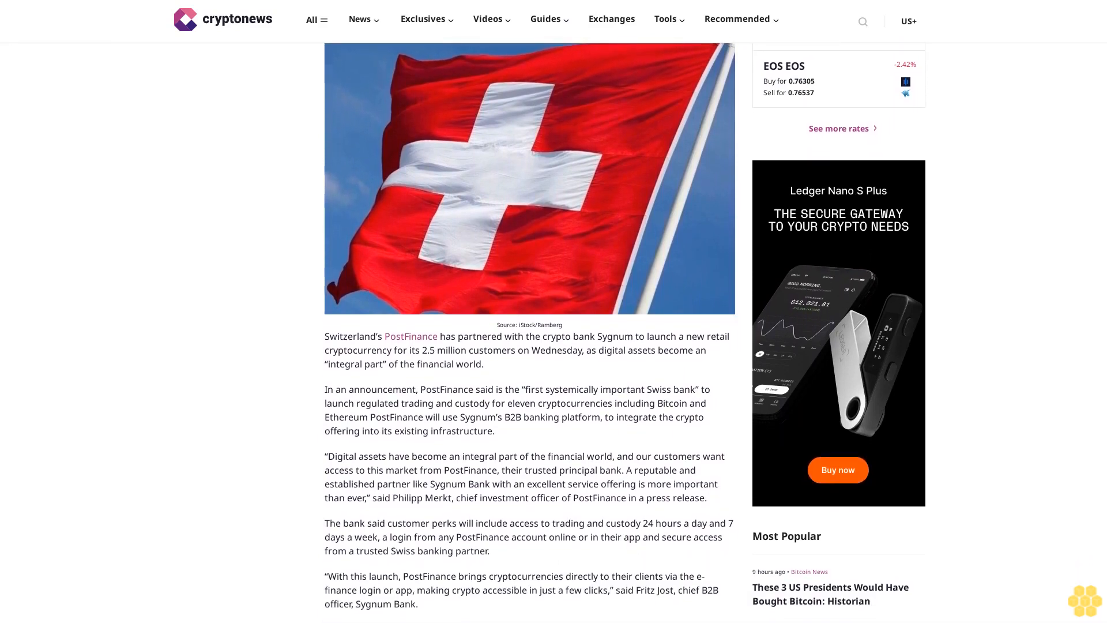
{"action": "scroll", "scroll_direction": "down", "scroll_amount": 3}
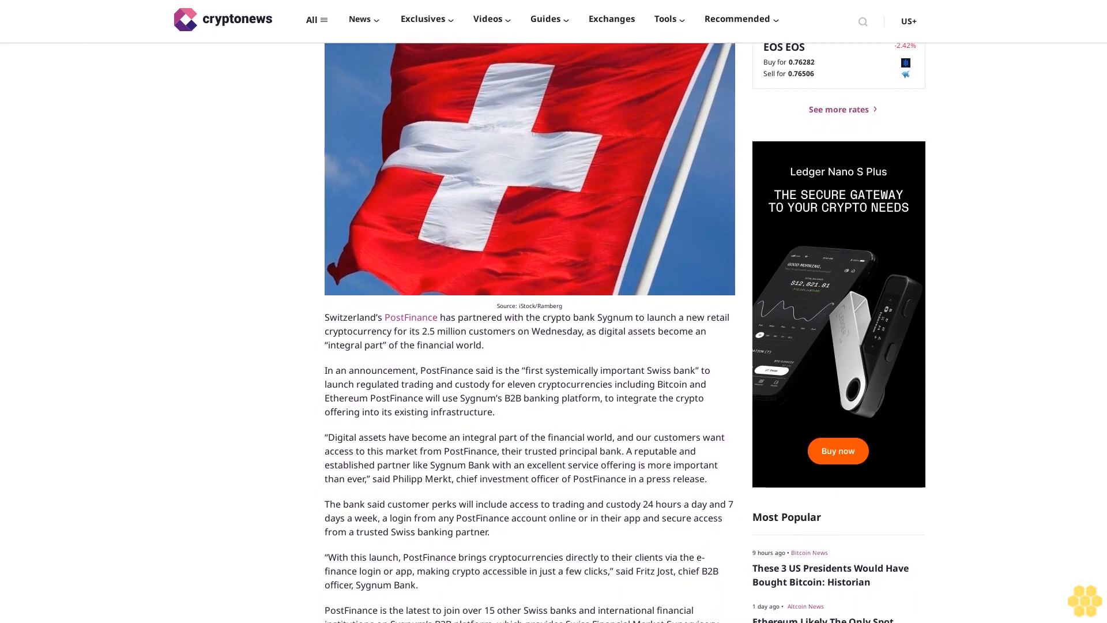
{"action": "scroll", "scroll_direction": "down", "scroll_amount": 3}
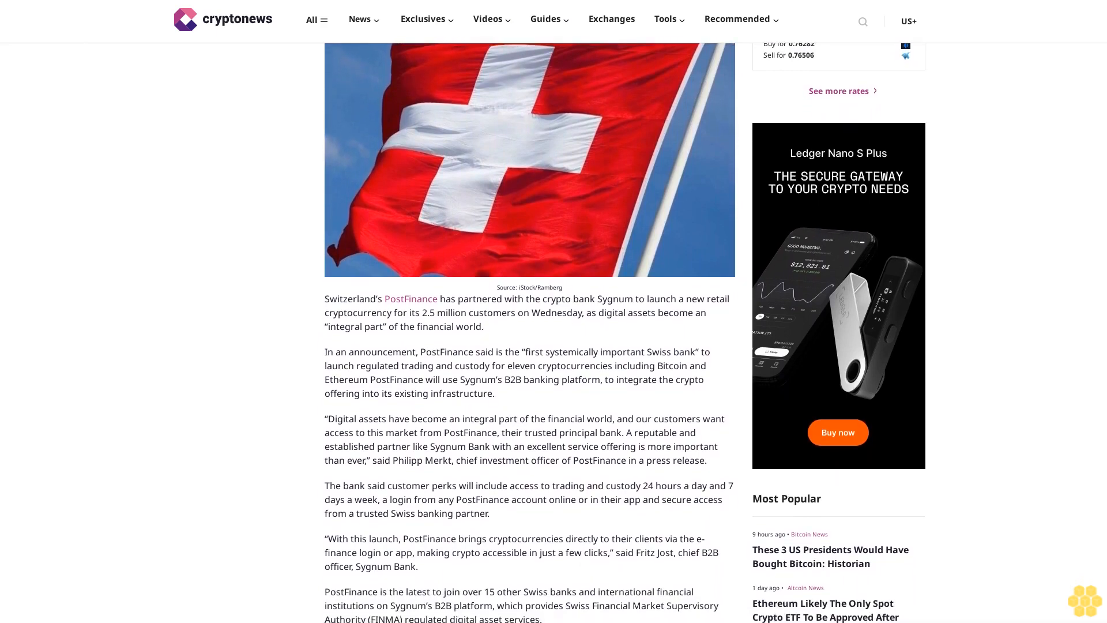
{"action": "scroll", "scroll_direction": "down", "scroll_amount": 3}
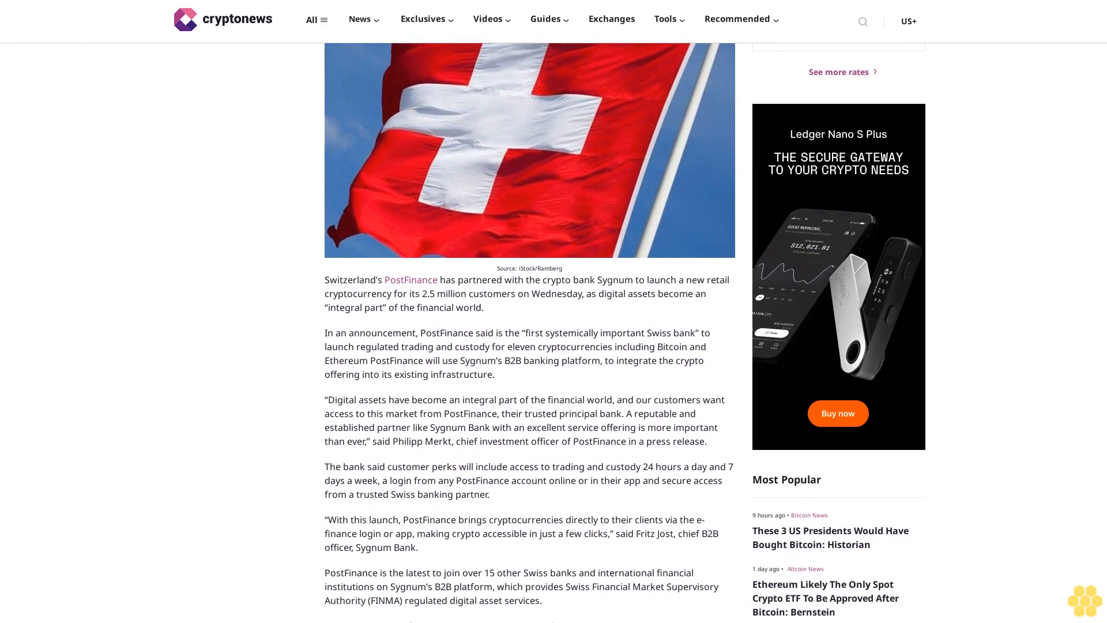
{"action": "scroll", "scroll_direction": "down", "scroll_amount": 3}
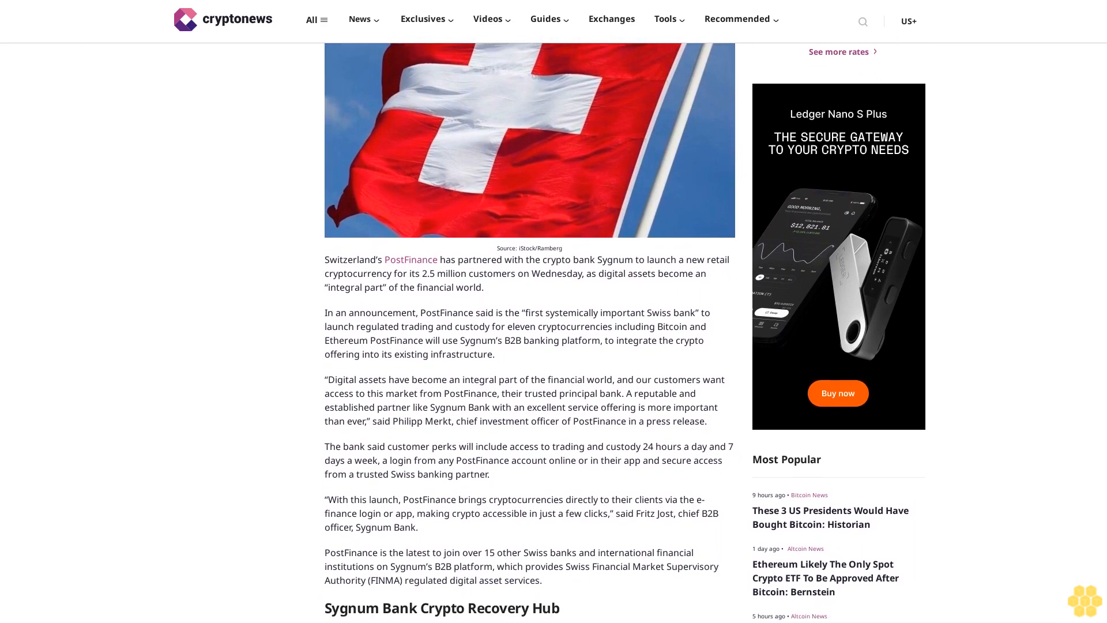
{"action": "scroll", "scroll_direction": "down", "scroll_amount": 3}
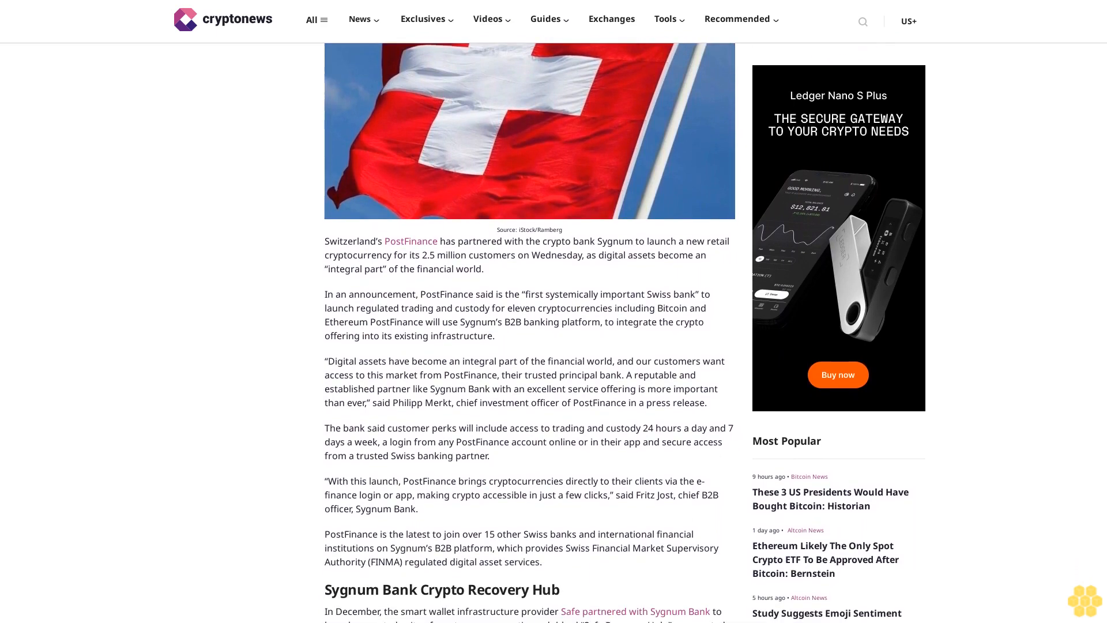
{"action": "scroll", "scroll_direction": "down", "scroll_amount": 3}
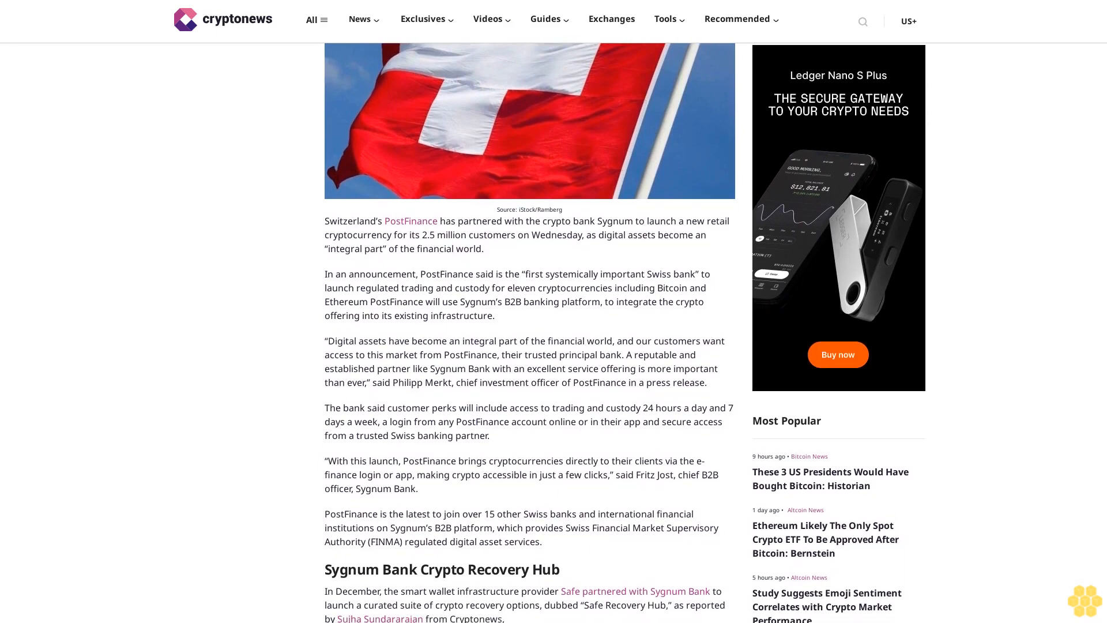
{"action": "scroll", "scroll_direction": "down", "scroll_amount": 3}
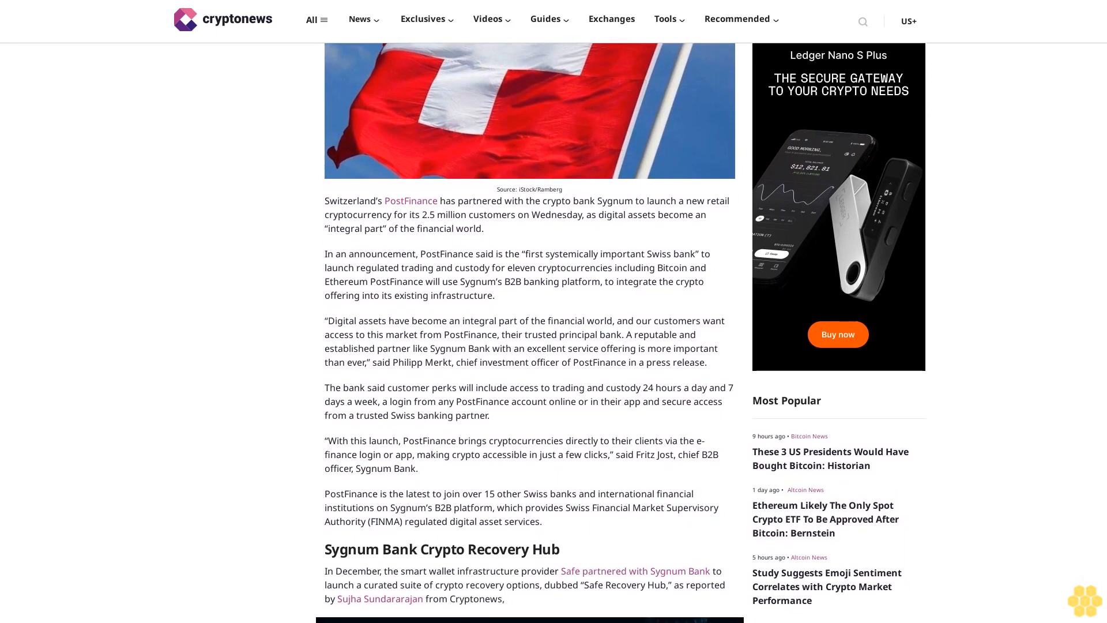
{"action": "scroll", "scroll_direction": "down", "scroll_amount": 3}
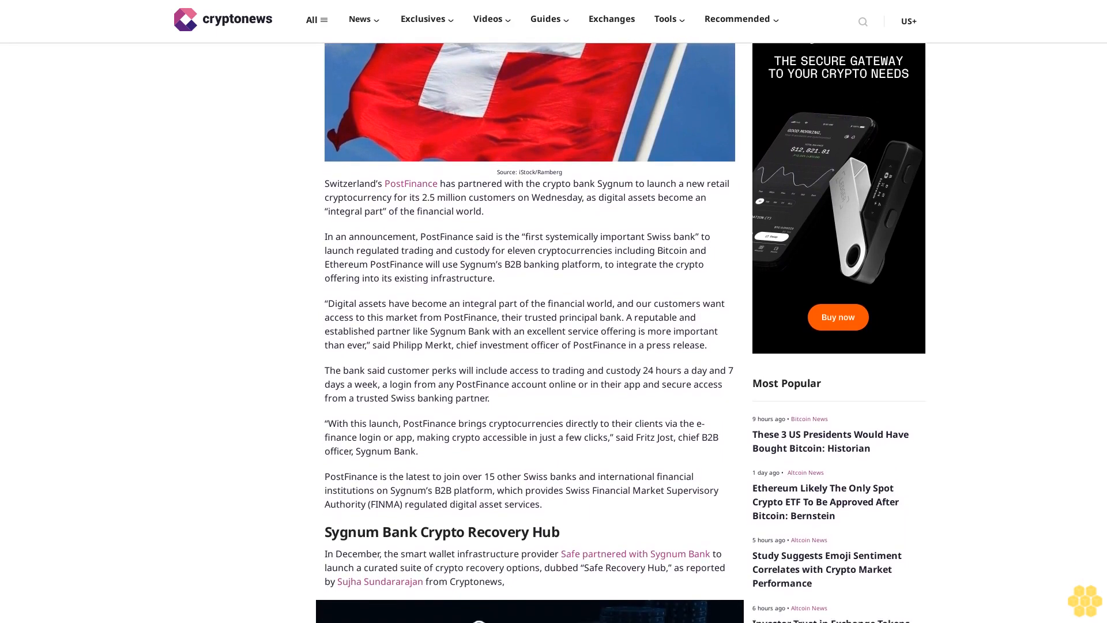
{"action": "scroll", "scroll_direction": "down", "scroll_amount": 3}
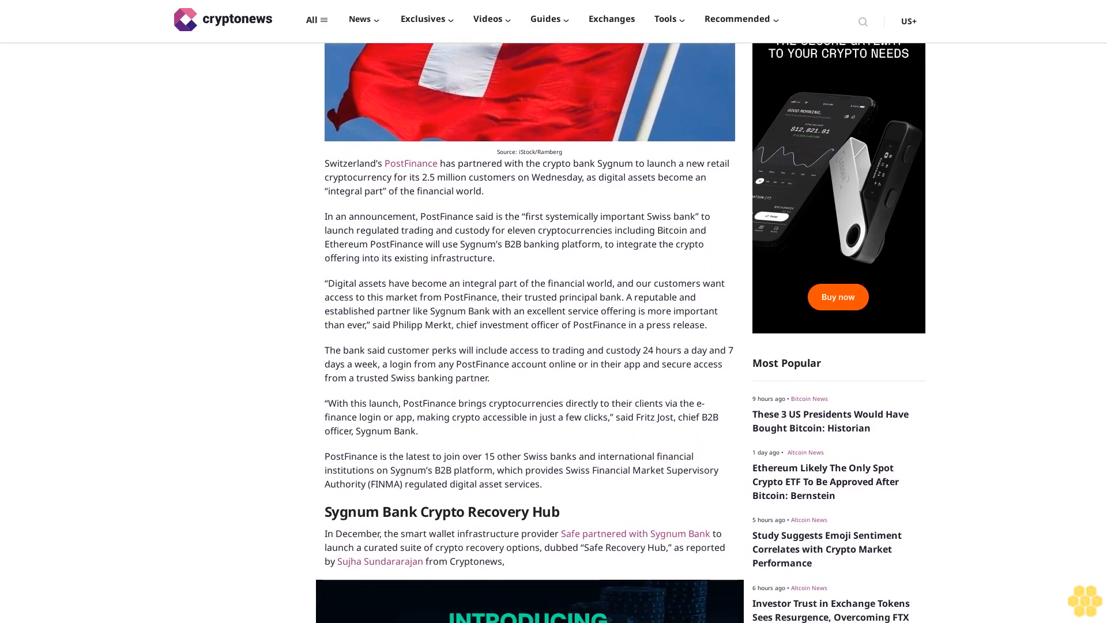
{"action": "scroll", "scroll_direction": "down", "scroll_amount": 3}
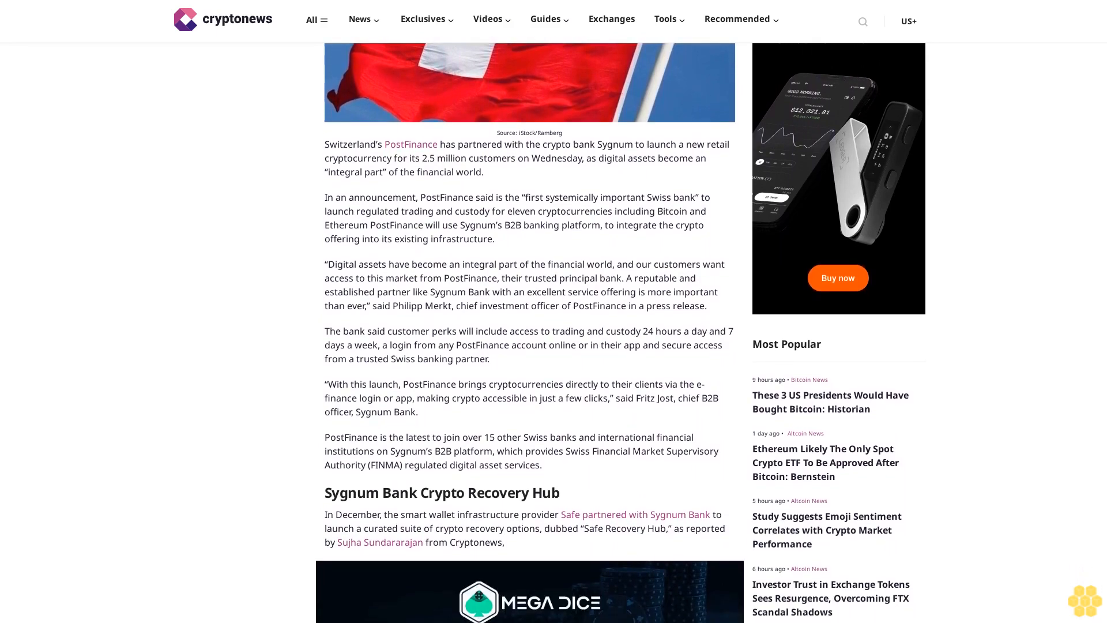
{"action": "scroll", "scroll_direction": "down", "scroll_amount": 3}
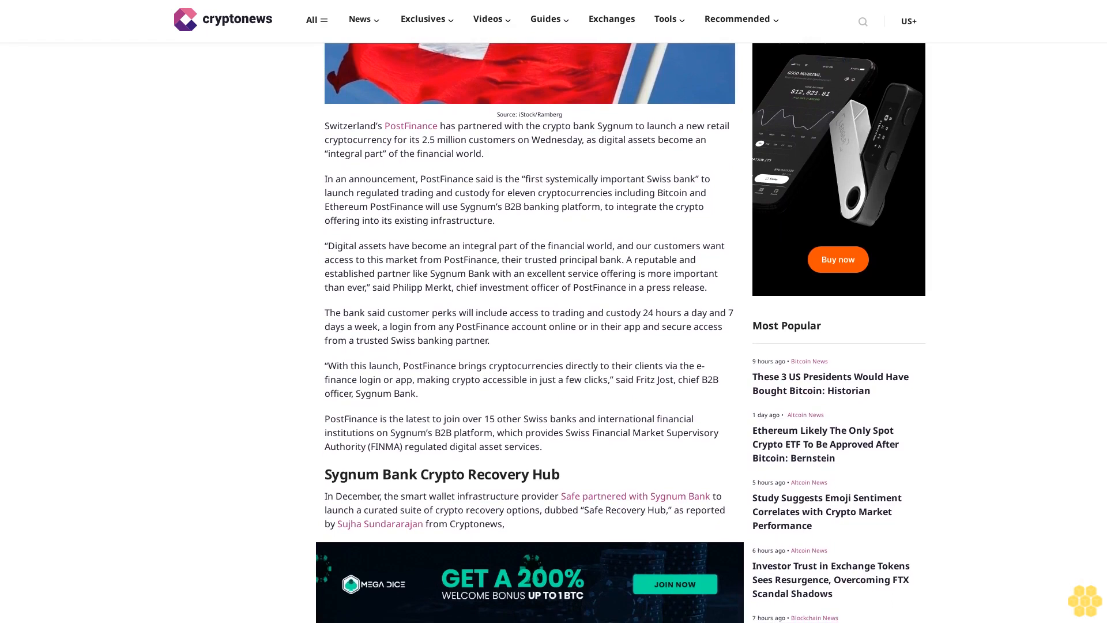
{"action": "scroll", "scroll_direction": "down", "scroll_amount": 3}
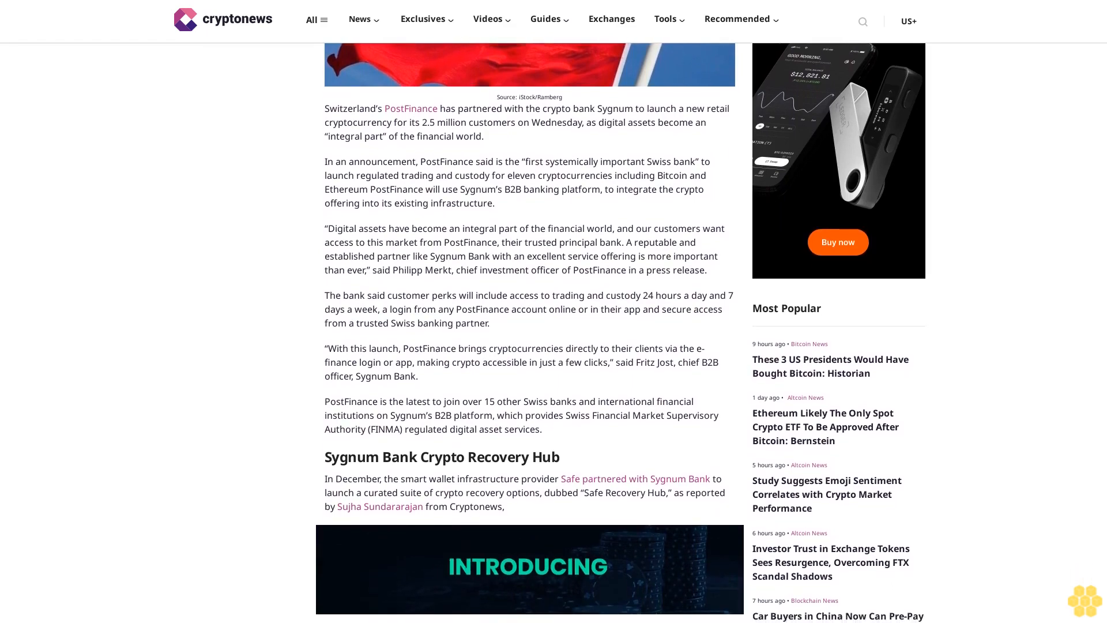
{"action": "scroll", "scroll_direction": "down", "scroll_amount": 3}
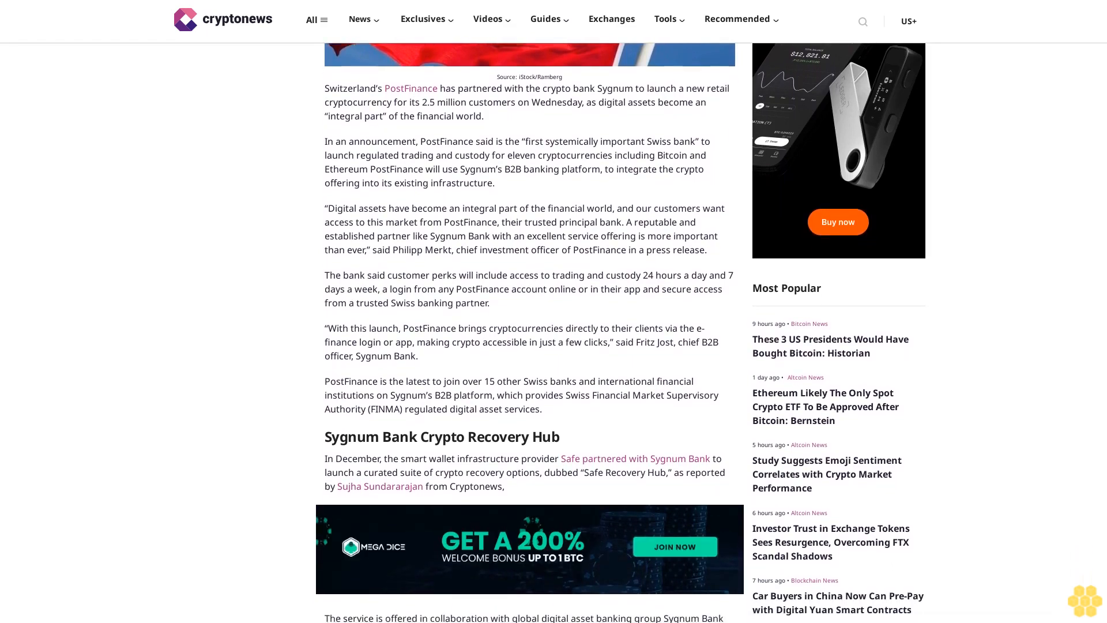
{"action": "scroll", "scroll_direction": "down", "scroll_amount": 3}
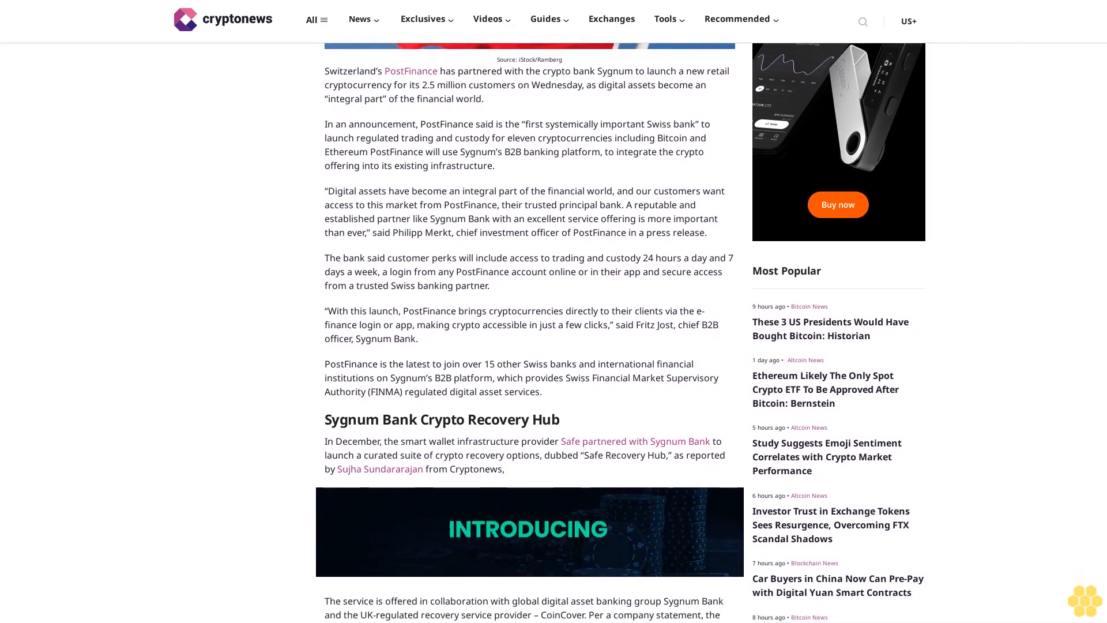
{"action": "scroll", "scroll_direction": "down", "scroll_amount": 3}
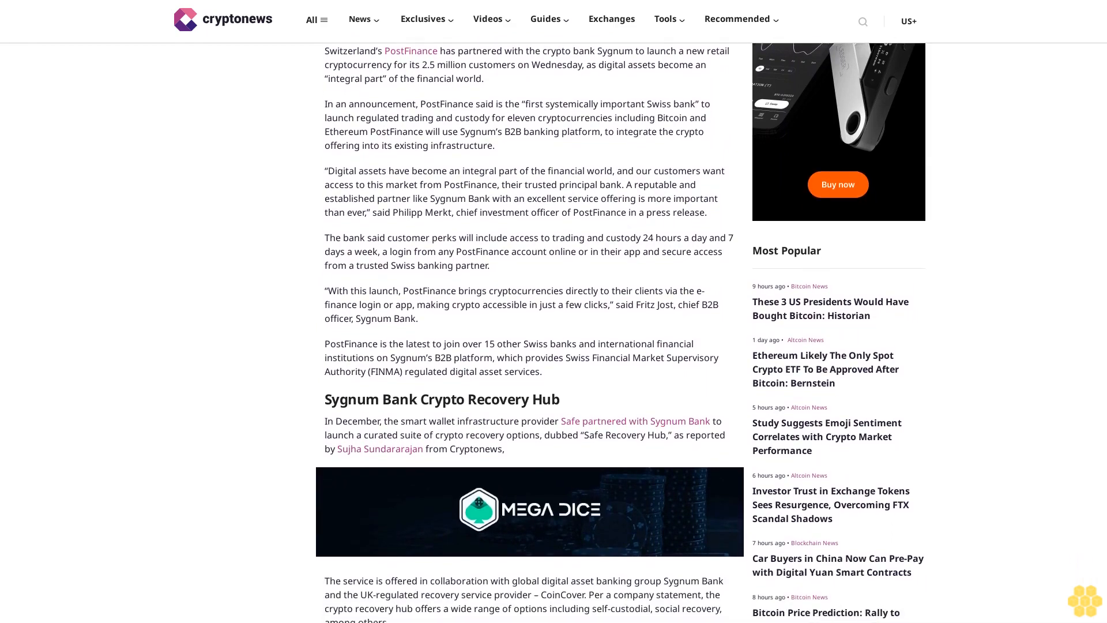
{"action": "scroll", "scroll_direction": "down", "scroll_amount": 3}
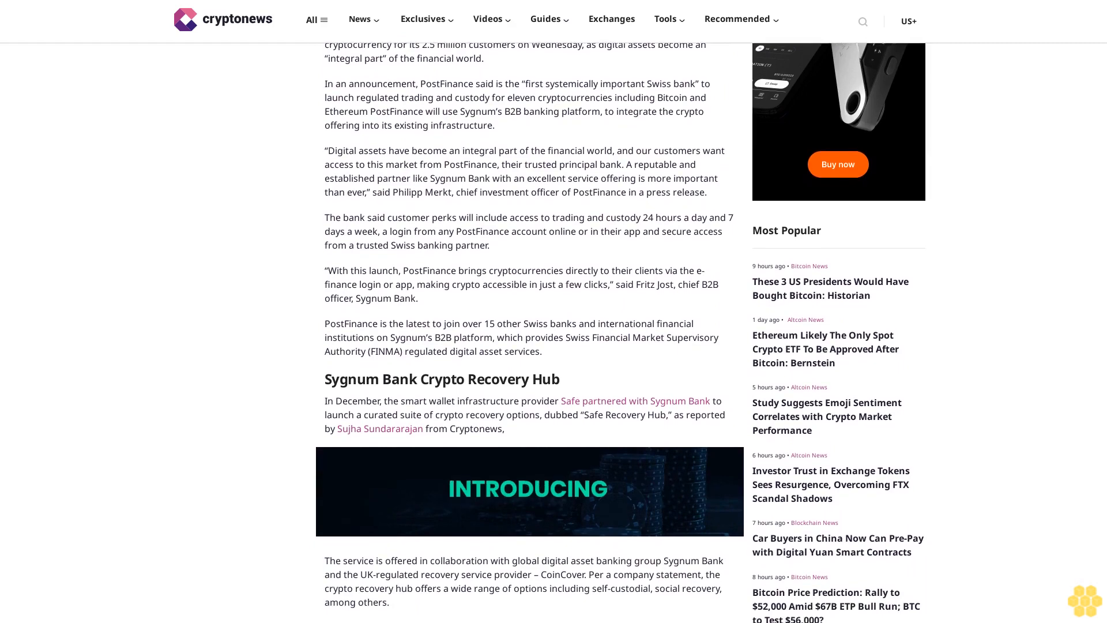
{"action": "scroll", "scroll_direction": "down", "scroll_amount": 3}
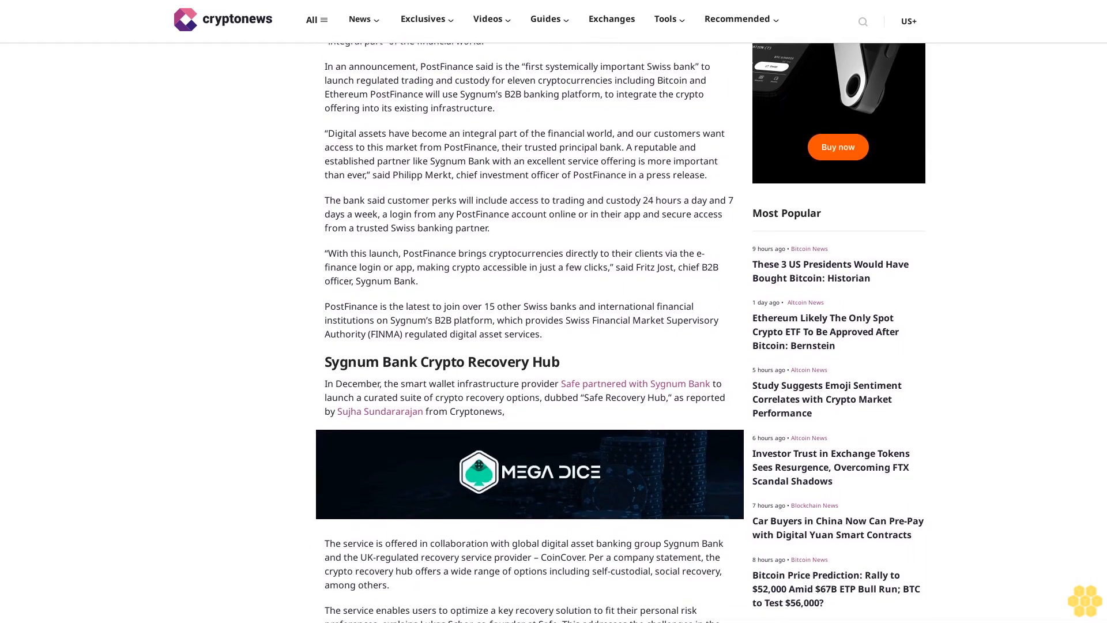
{"action": "scroll", "scroll_direction": "down", "scroll_amount": 3}
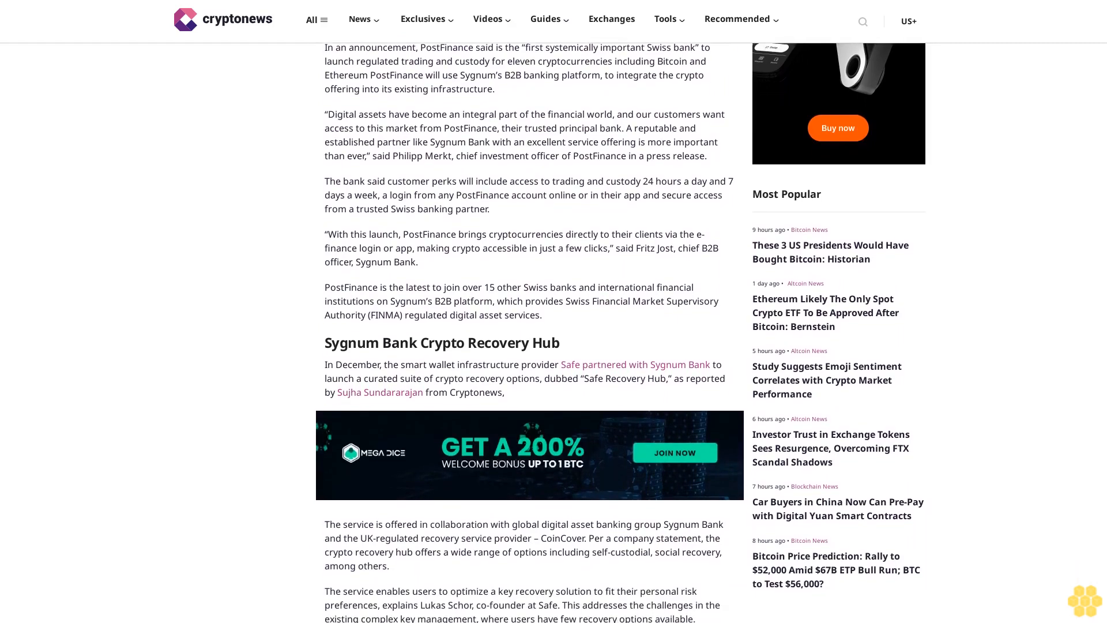
{"action": "scroll", "scroll_direction": "down", "scroll_amount": 3}
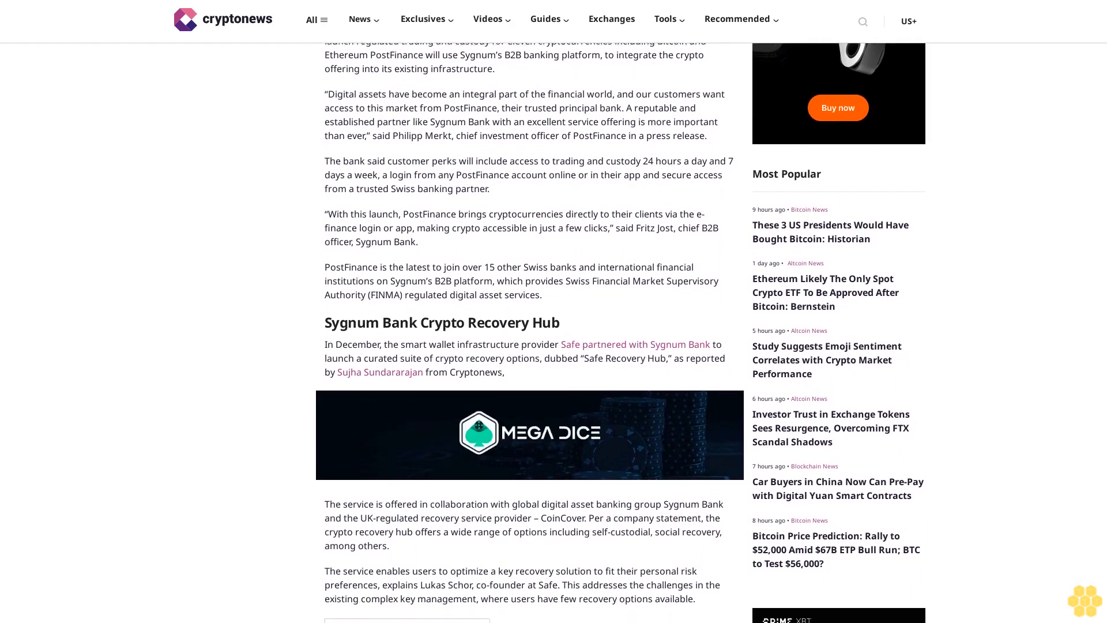
{"action": "scroll", "scroll_direction": "down", "scroll_amount": 3}
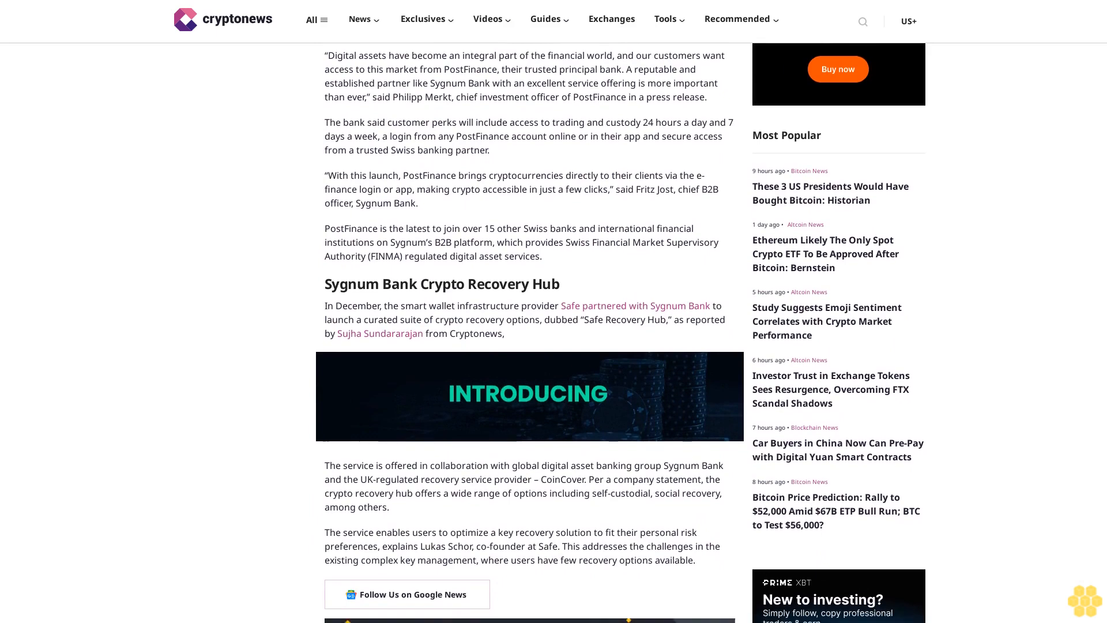
{"action": "scroll", "scroll_direction": "down", "scroll_amount": 3}
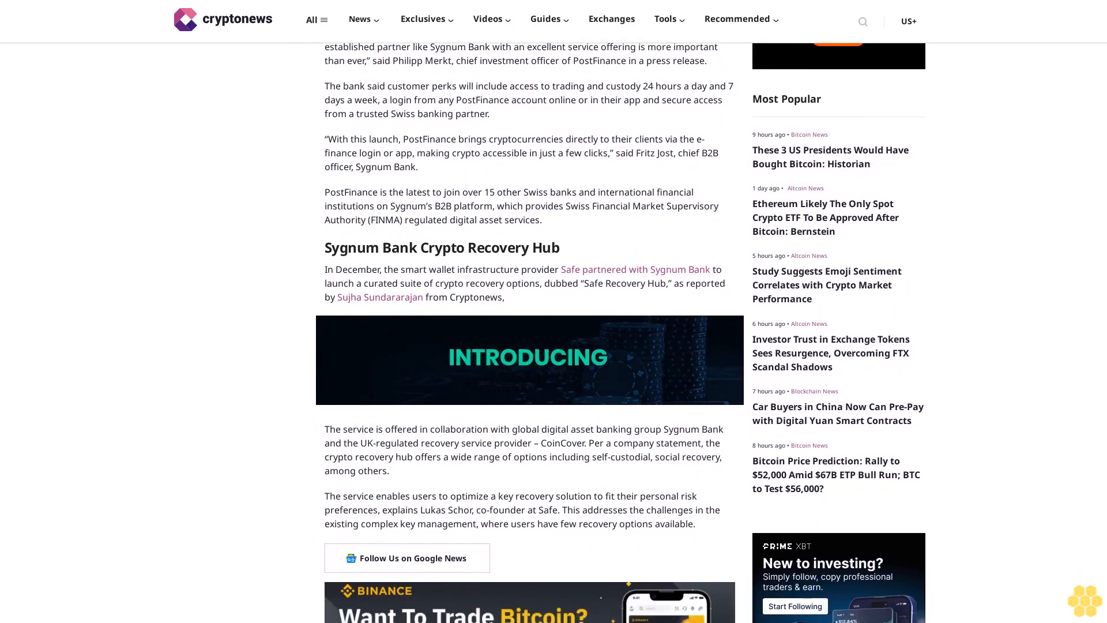
{"action": "scroll", "scroll_direction": "down", "scroll_amount": 3}
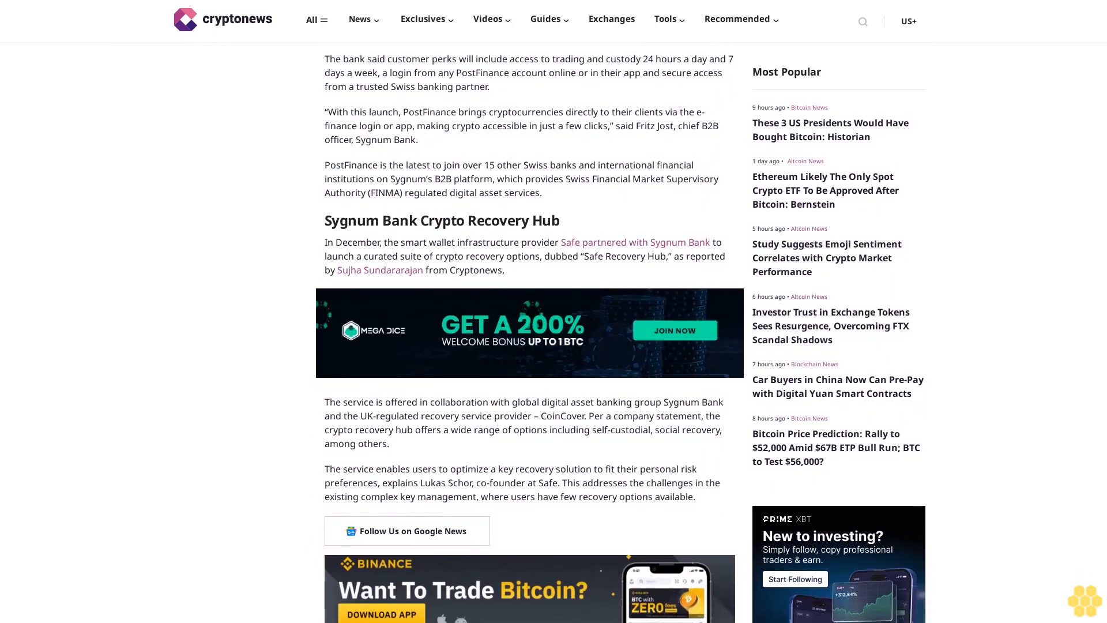
{"action": "scroll", "scroll_direction": "down", "scroll_amount": 3}
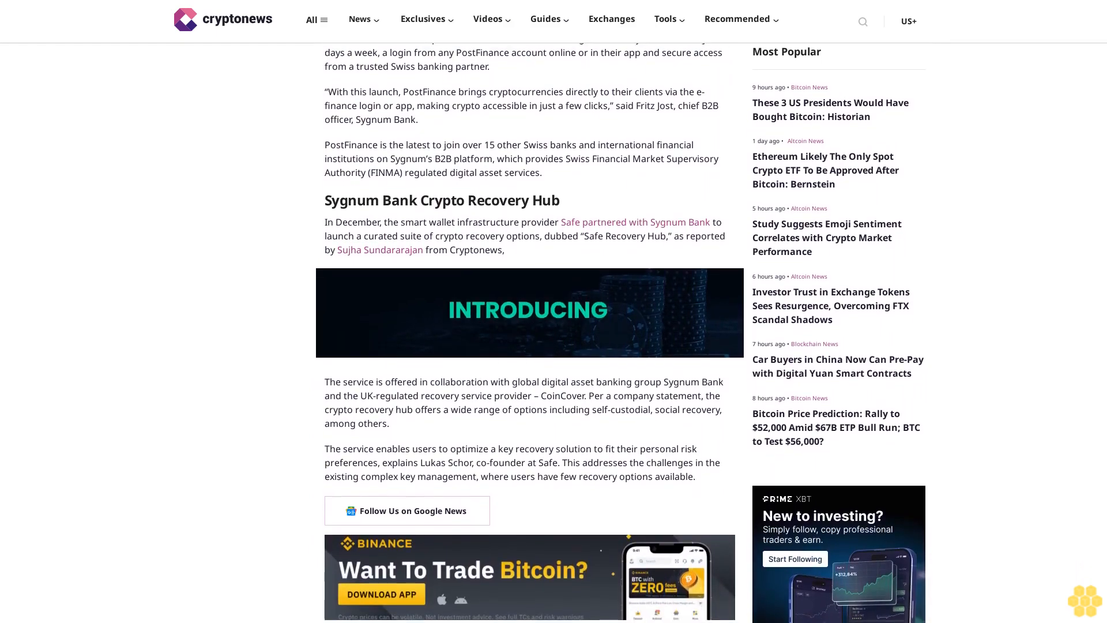